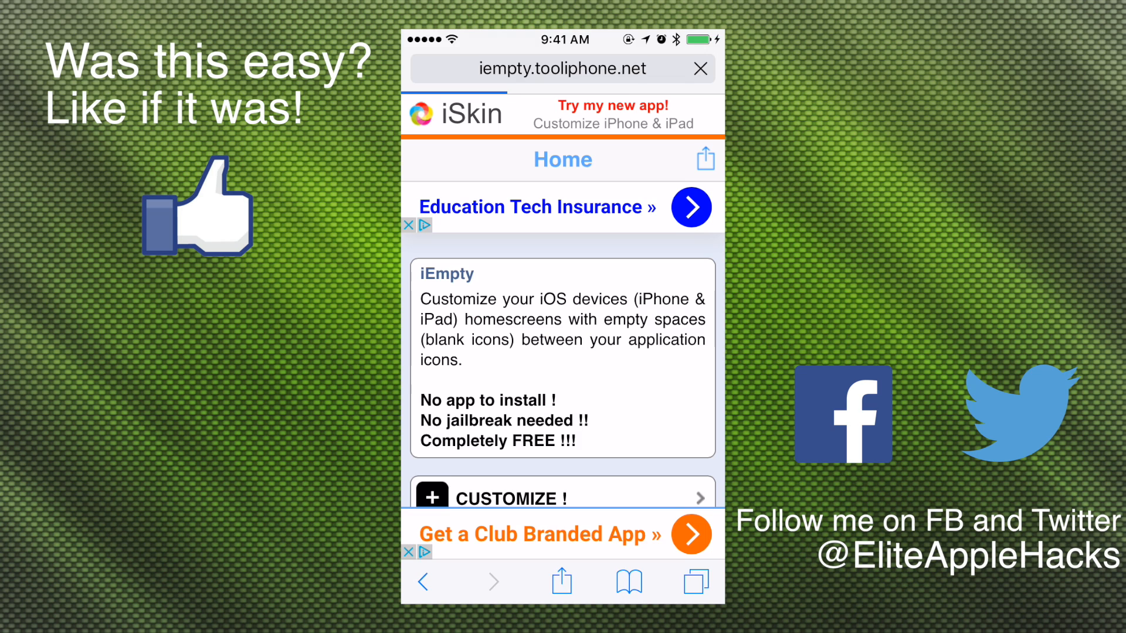
# Step: Start Customize on the iEmpty home page to reach the Choose Mode options
pyautogui.click(701, 70)
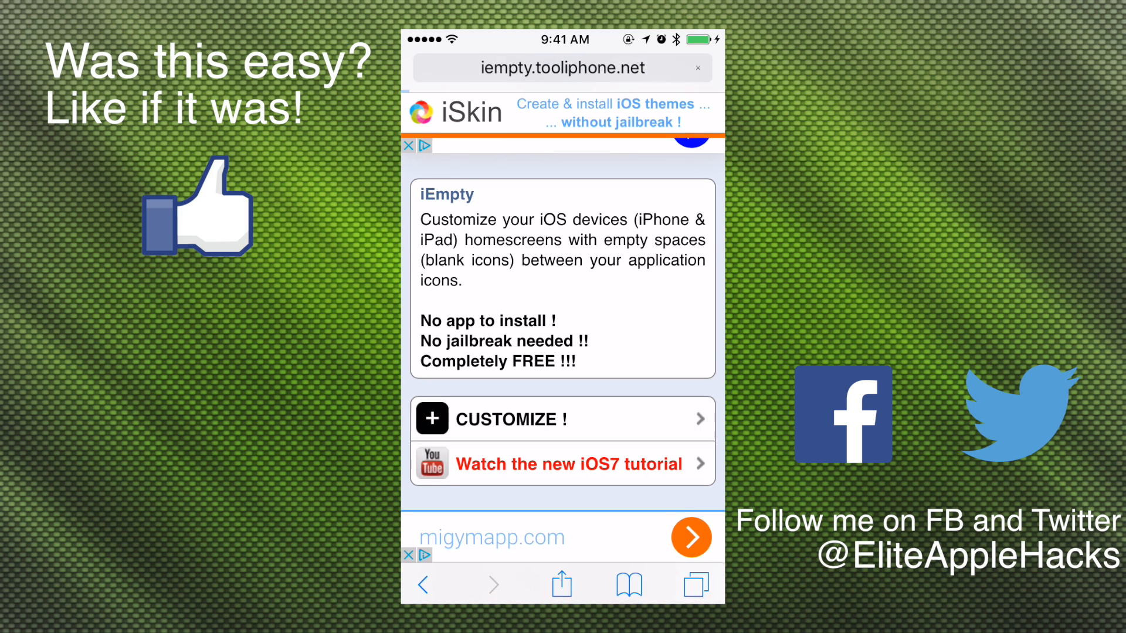
pyautogui.click(563, 419)
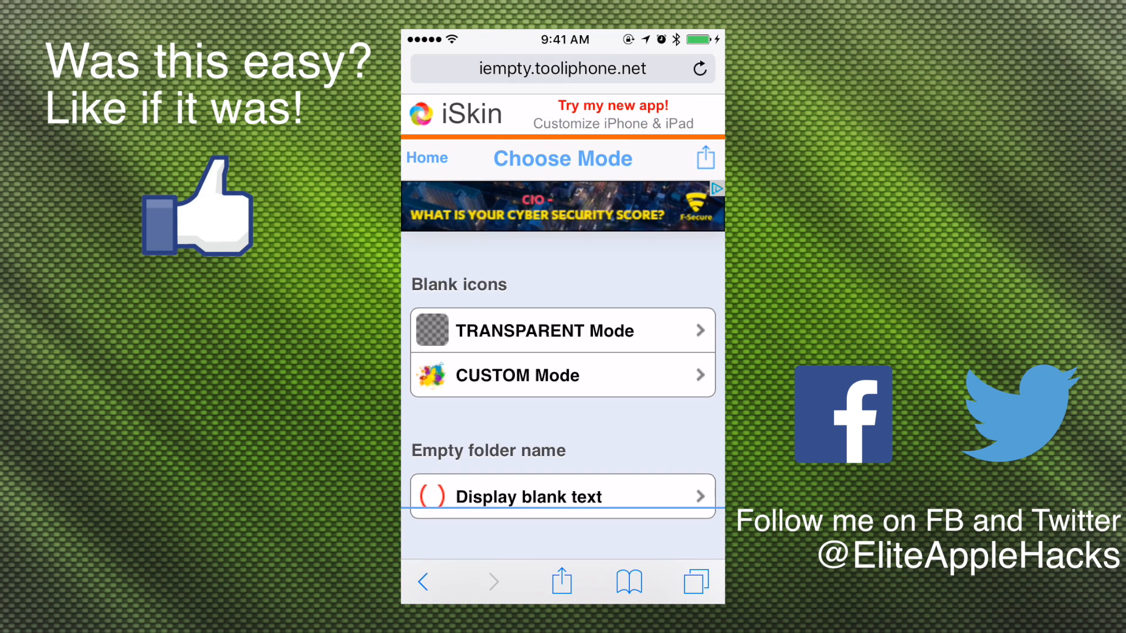
# Step: Choose CUSTOM Mode and upload a home-screen screenshot from the Photo Library
pyautogui.click(699, 69)
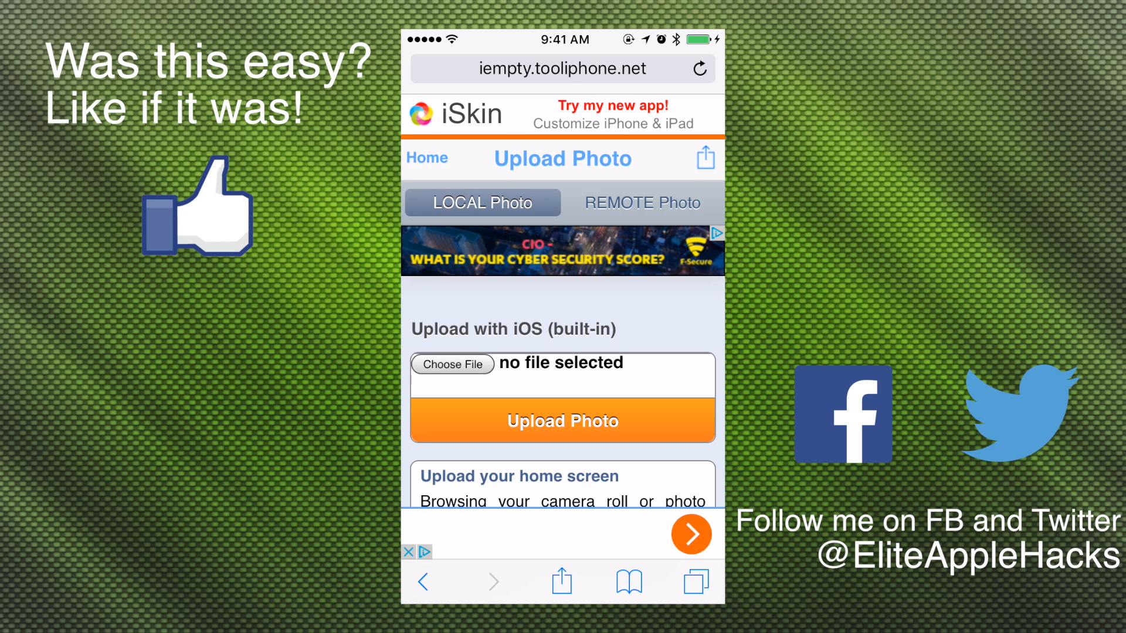
pyautogui.click(452, 364)
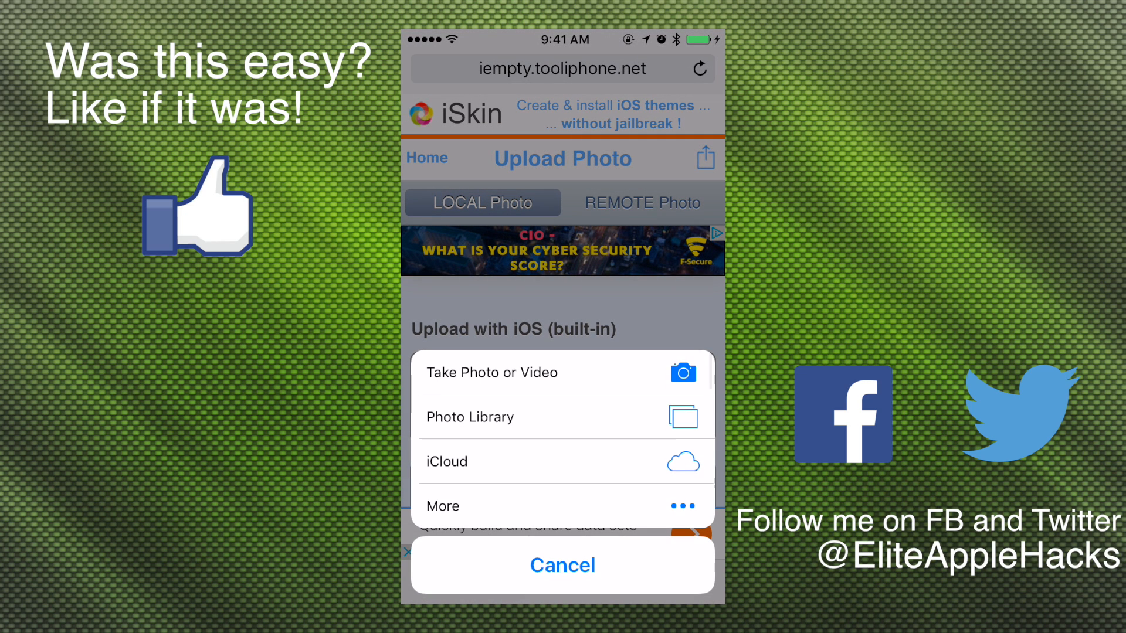
pyautogui.click(469, 417)
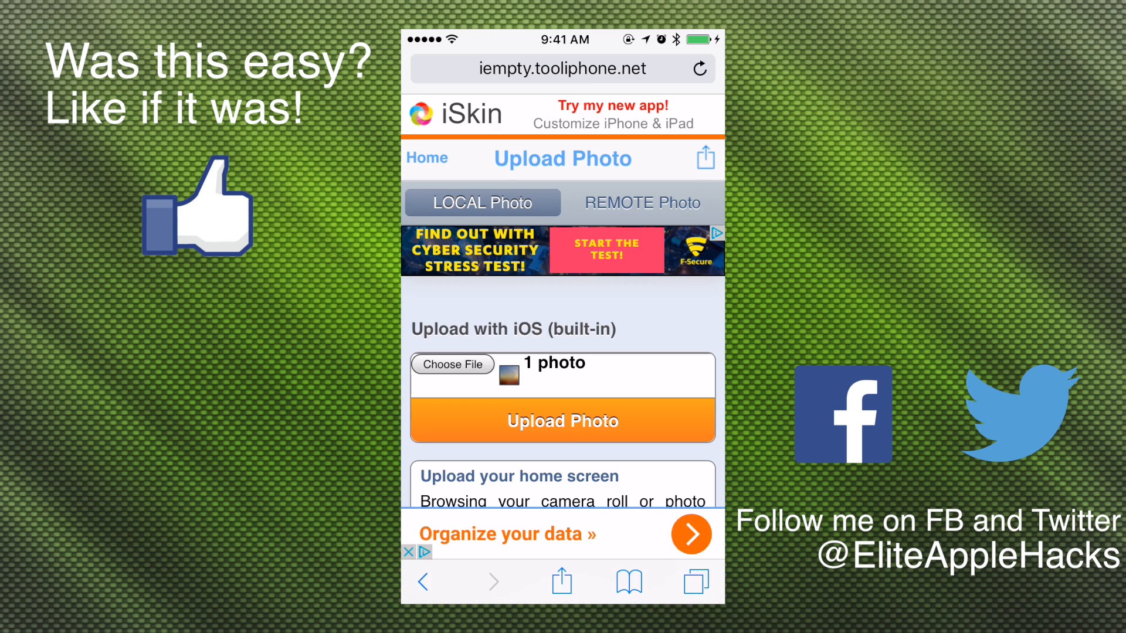
pyautogui.click(700, 68)
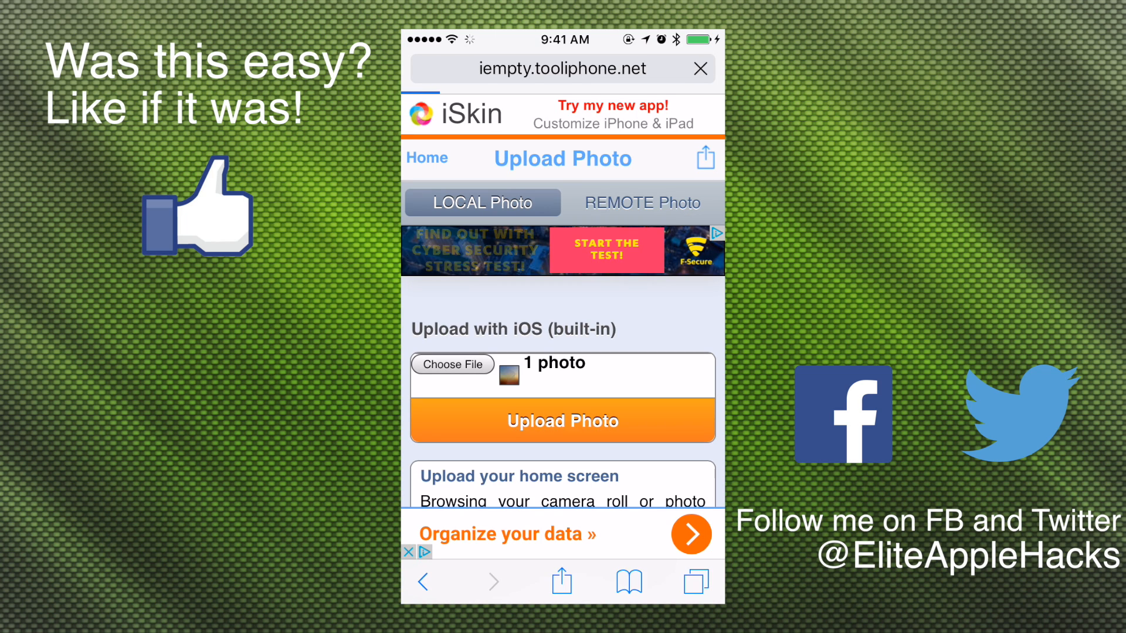
pyautogui.scroll(-3)
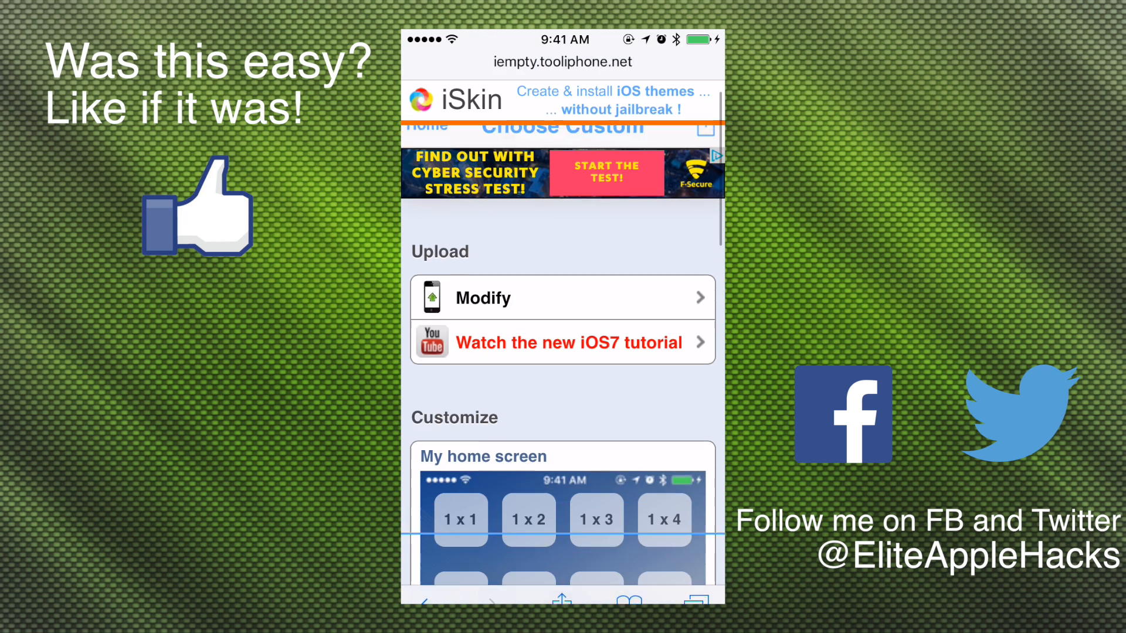
# Step: Add the 1 x 1 blank icon tile to the Home Screen via Share > Add to Home Screen
pyautogui.scroll(-3)
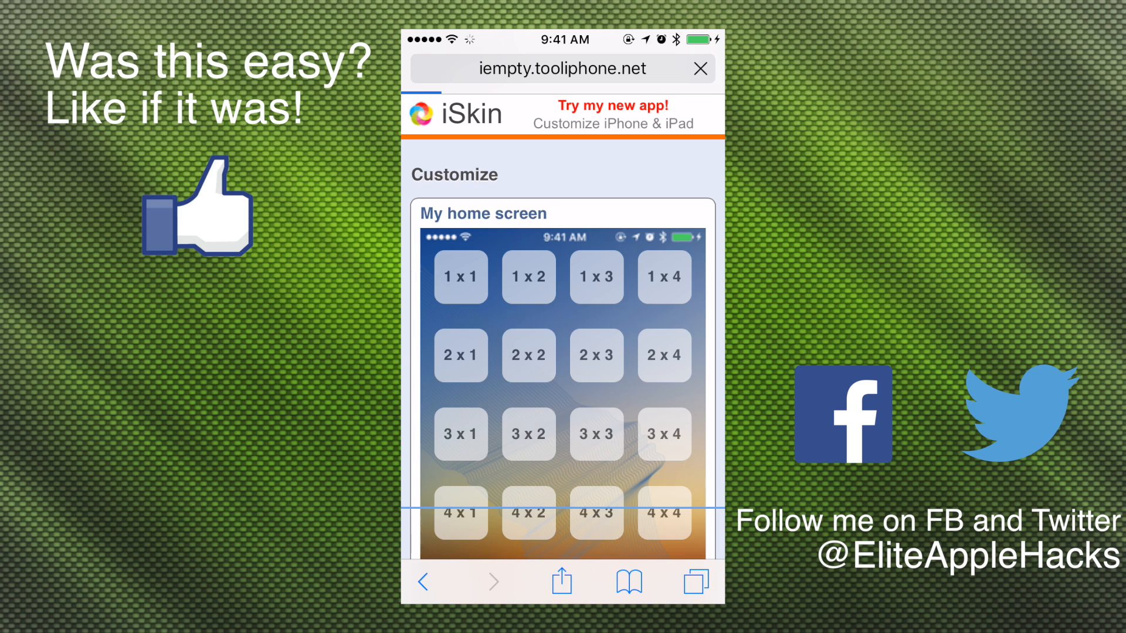
pyautogui.click(460, 277)
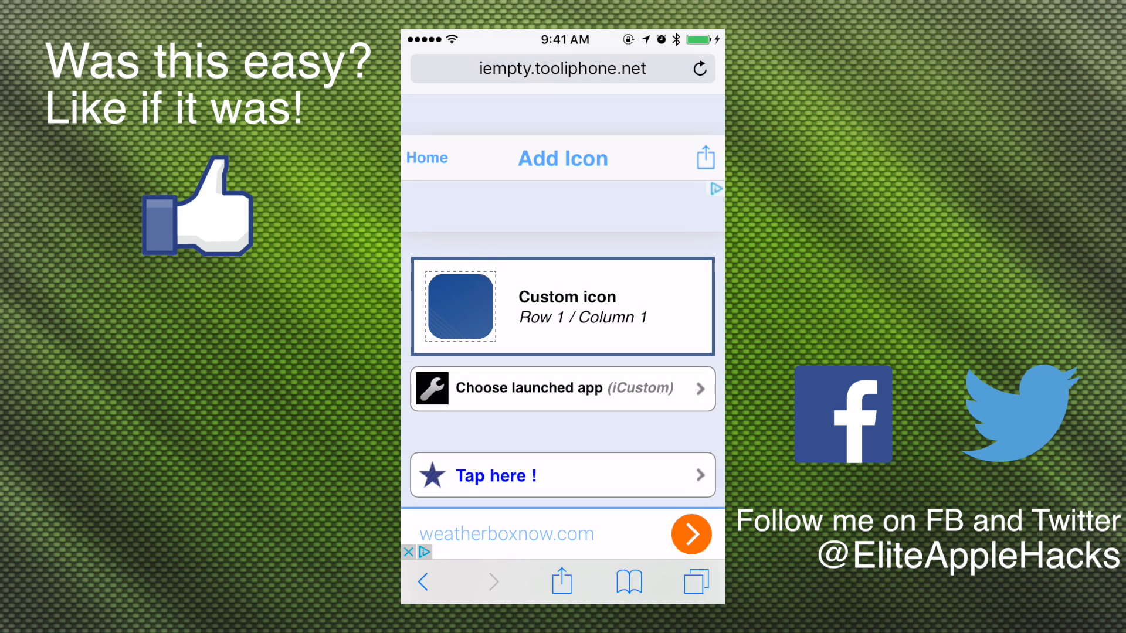
pyautogui.click(704, 156)
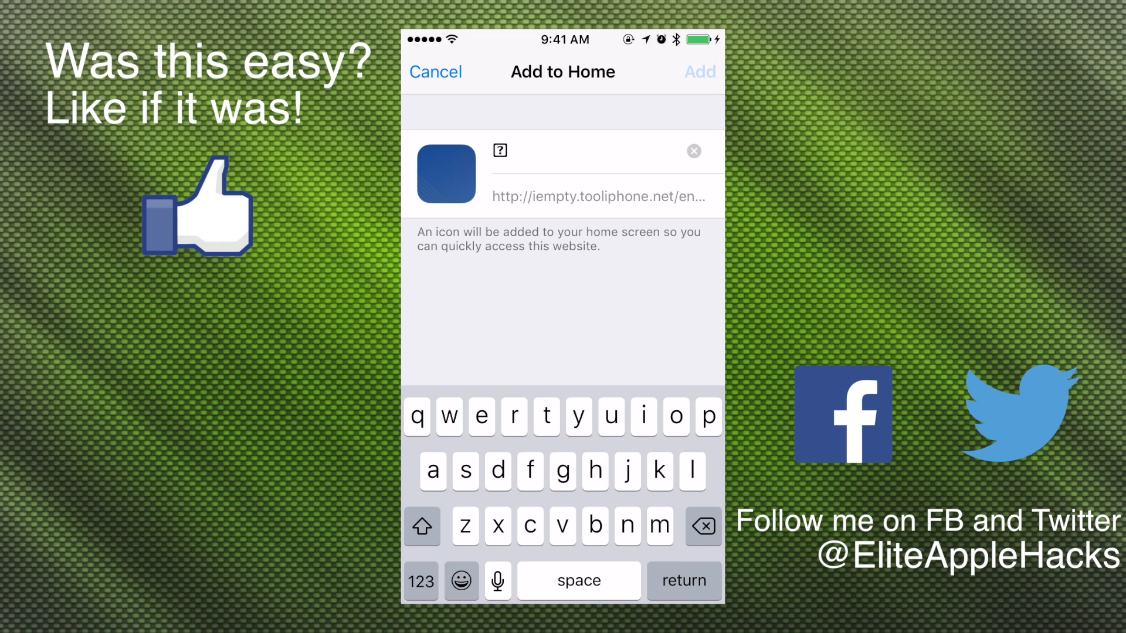
pyautogui.click(698, 71)
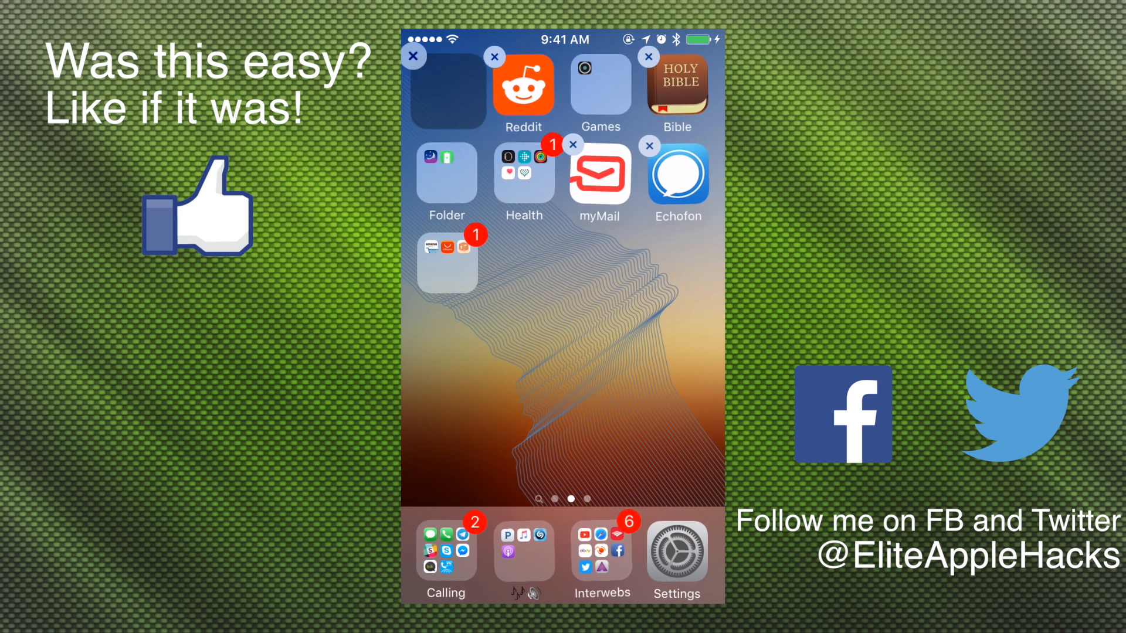
# Step: End jiggle mode so the top-left blank blends in, then go back to iEmpty's icon grid in Safari
pyautogui.click(413, 55)
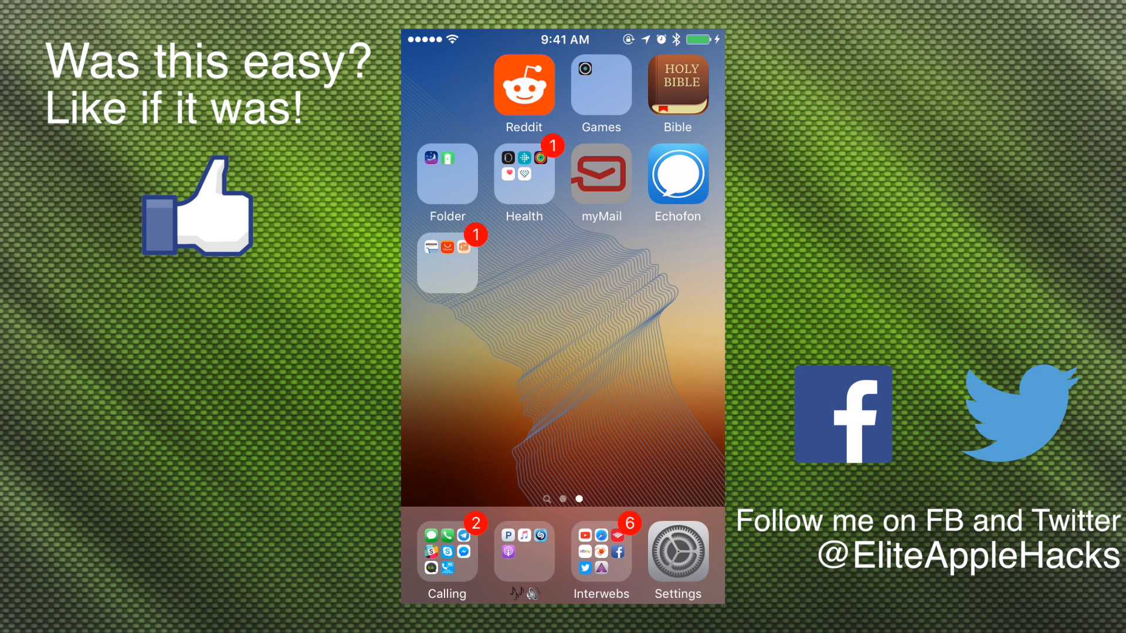
pyautogui.click(601, 551)
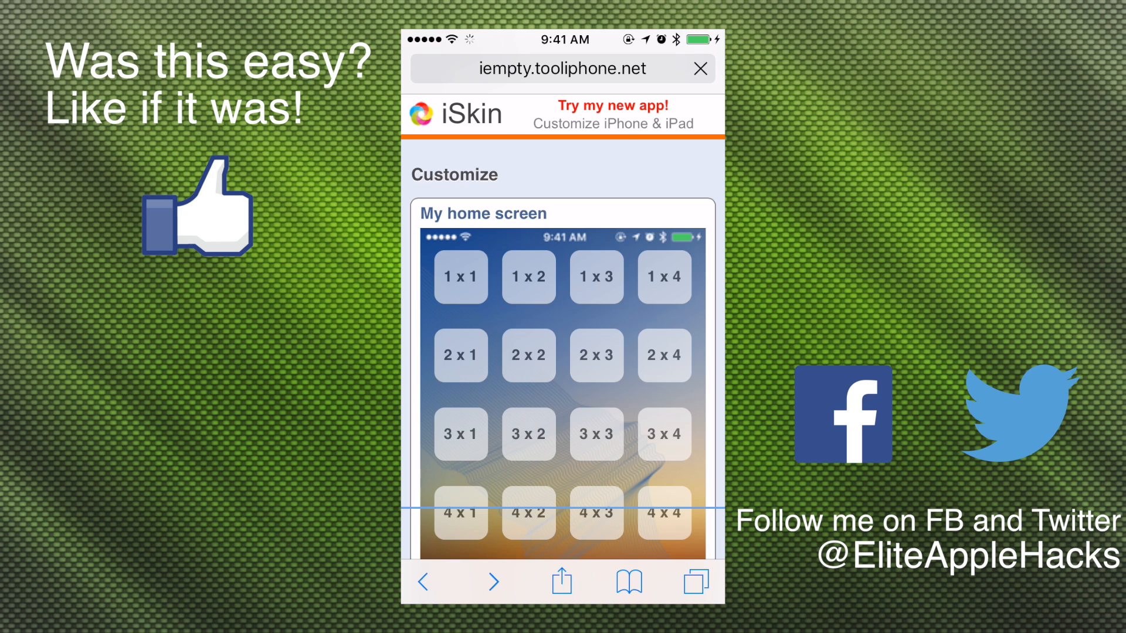
# Step: Add the 3 x 2 blank icon tile to the Home Screen via Share > Add to Home Screen
pyautogui.click(560, 581)
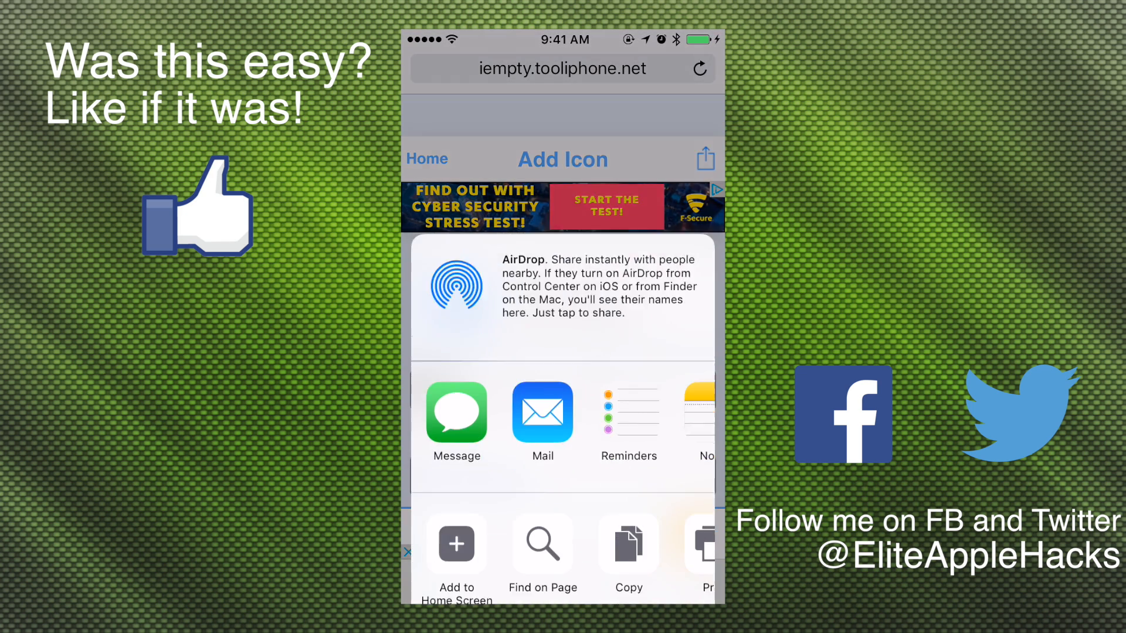
pyautogui.click(456, 544)
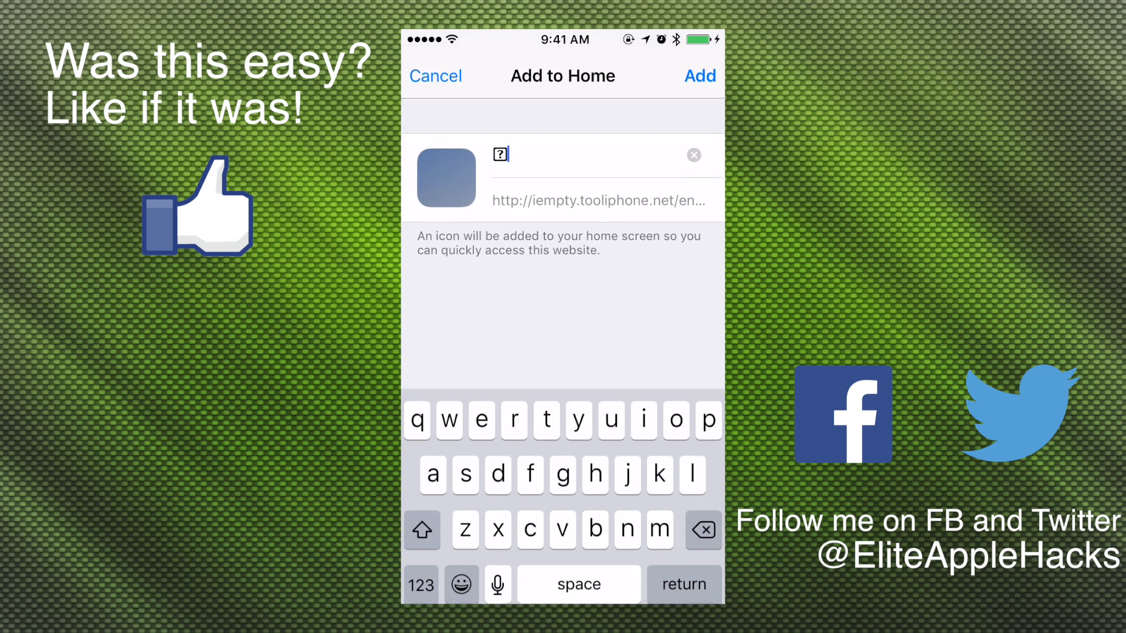
pyautogui.click(698, 76)
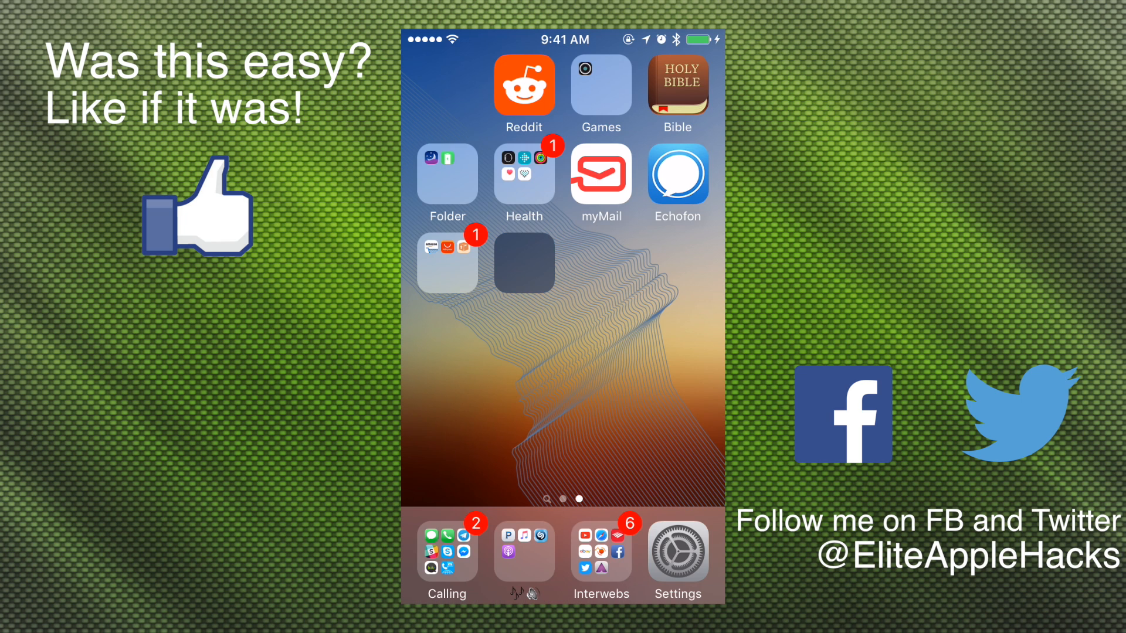